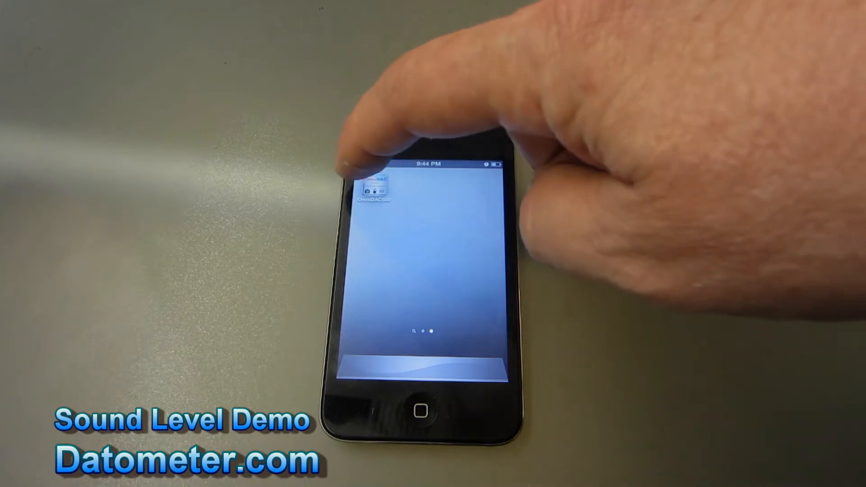
- Launch the OmniDAC500 app from the home screen to reach its test setup menu
{"action": "left_click", "coordinate": [377, 188]}
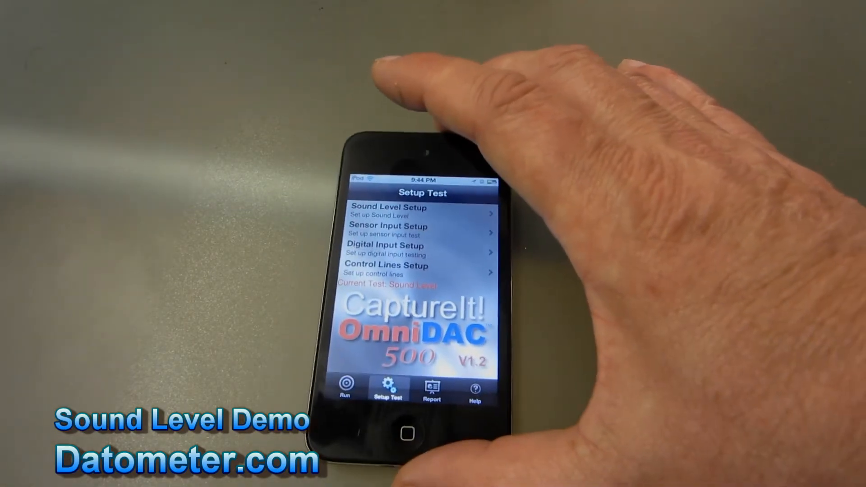
- Set the Sound Level alarm level to 46 dB in the test settings
{"action": "left_click", "coordinate": [388, 211]}
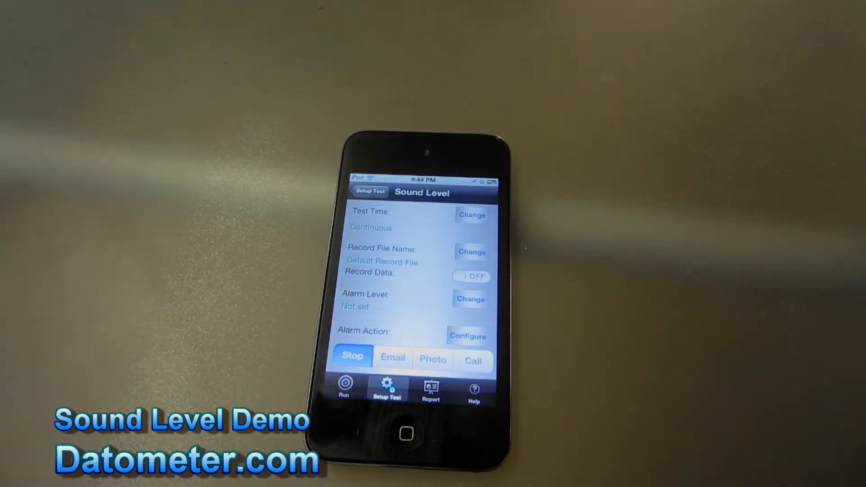
{"action": "left_click", "coordinate": [471, 298]}
{"action": "type", "text": "46"}
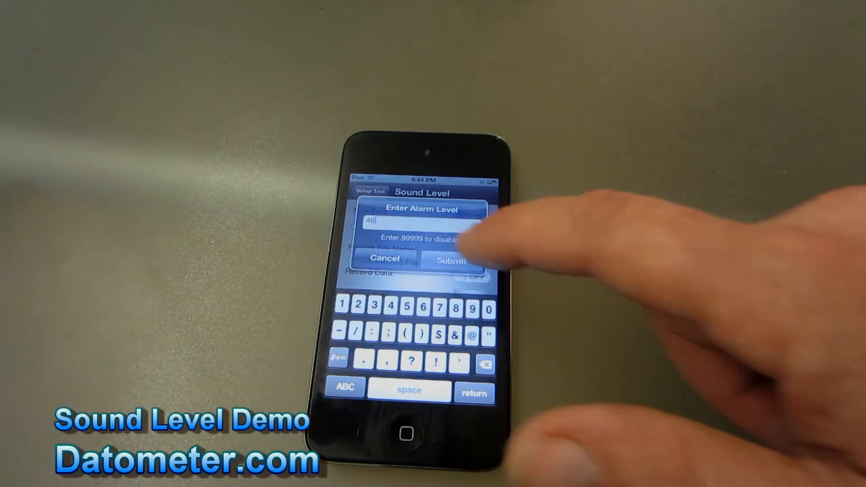
{"action": "left_click", "coordinate": [451, 260]}
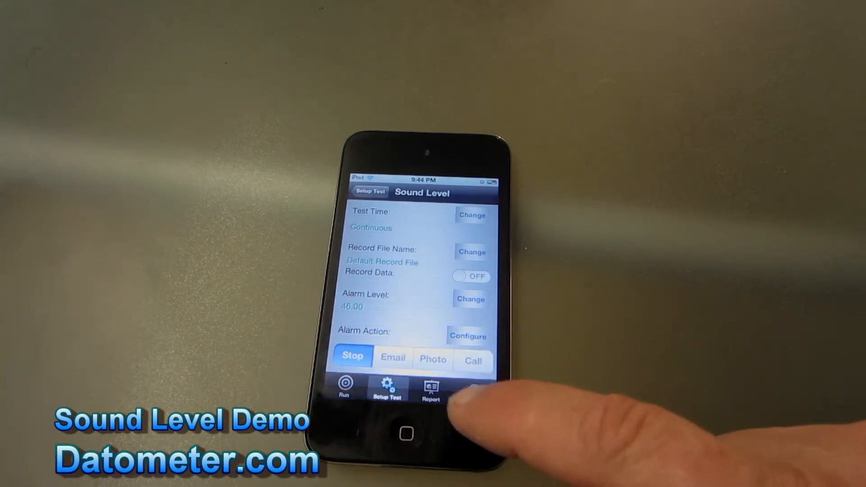
- Make the alarm action Photo with 2 seconds between level checks, then go to Run
{"action": "left_click", "coordinate": [433, 358]}
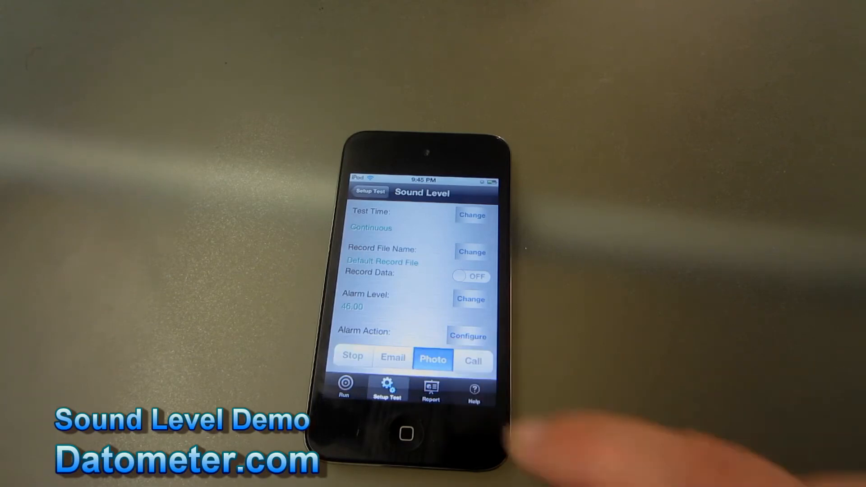
{"action": "left_click", "coordinate": [468, 337]}
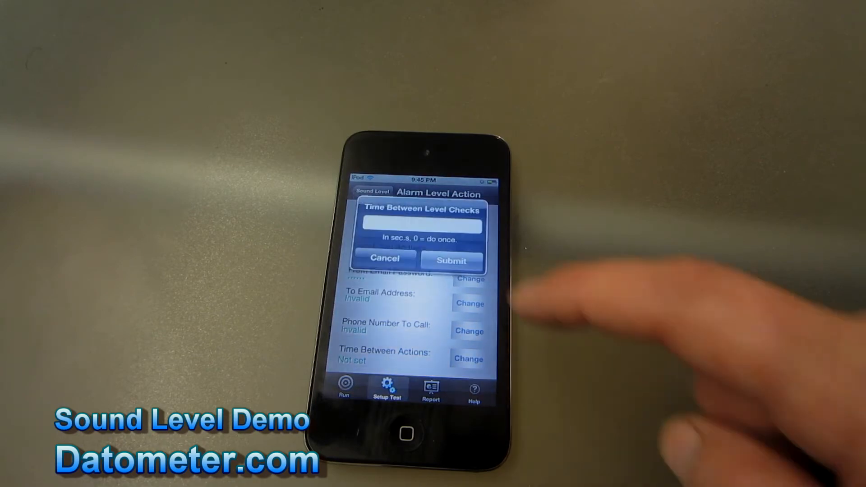
{"action": "left_click", "coordinate": [422, 225]}
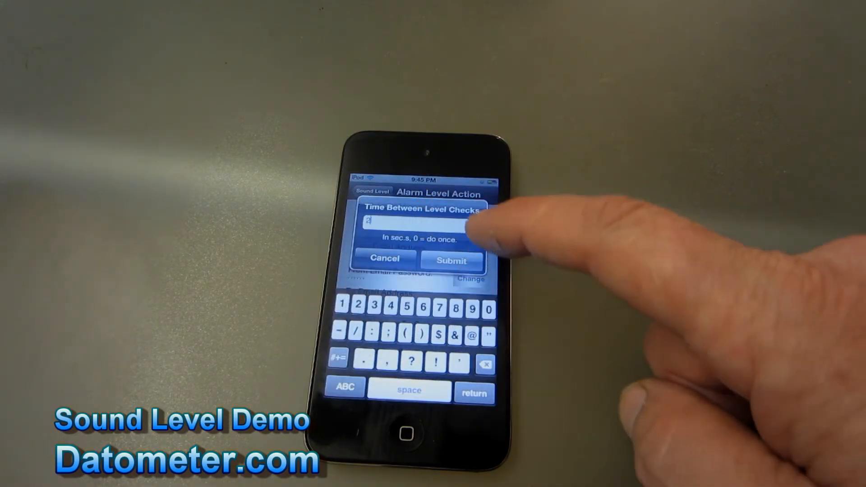
{"action": "left_click", "coordinate": [451, 260]}
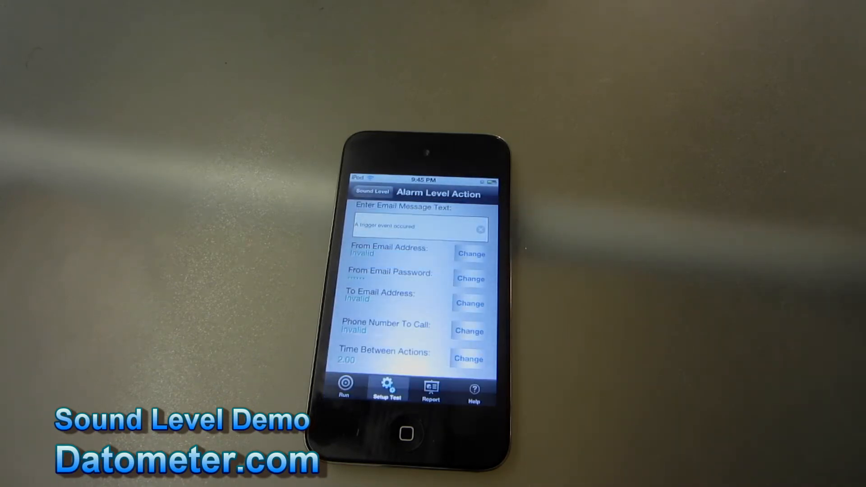
{"action": "left_click", "coordinate": [372, 191]}
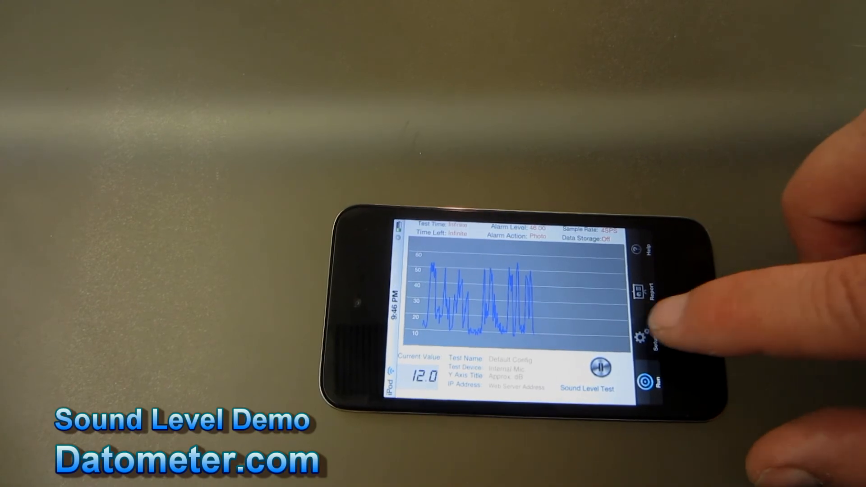
- Let the sound level graph record, then stop the test
{"action": "left_click", "coordinate": [649, 325]}
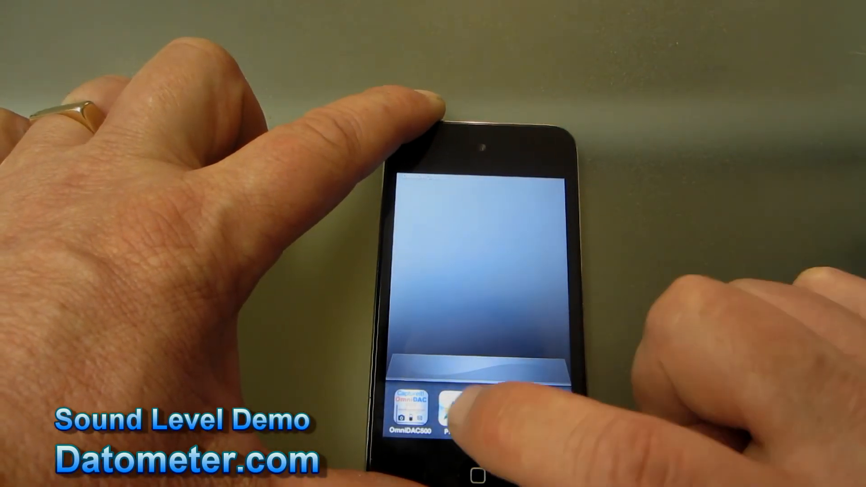
- Switch to Photos and view a Camera Roll picture of the clock full size
{"action": "left_click", "coordinate": [458, 404]}
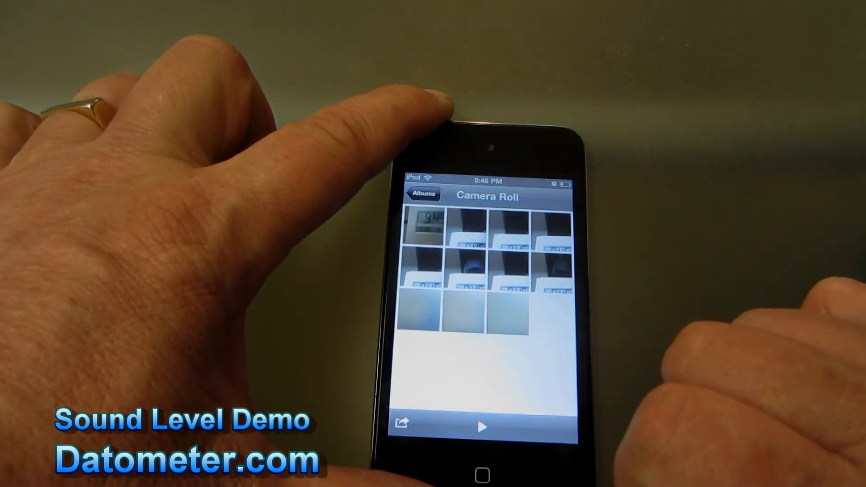
{"action": "left_click", "coordinate": [428, 216]}
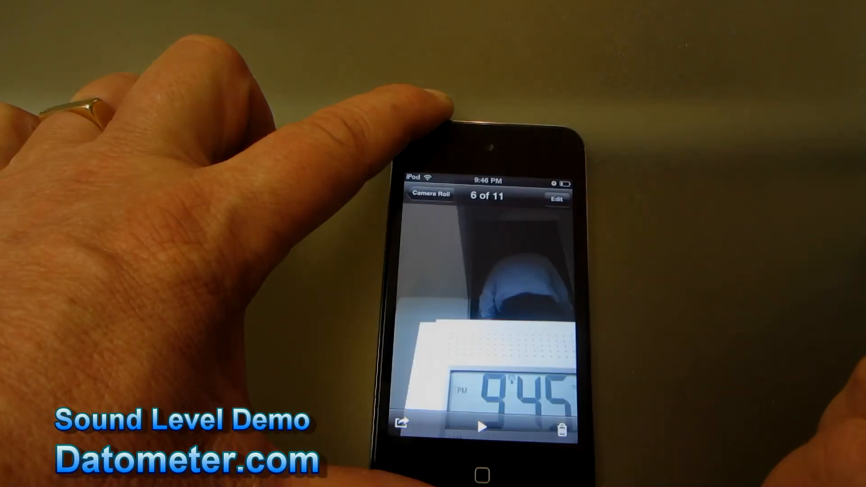